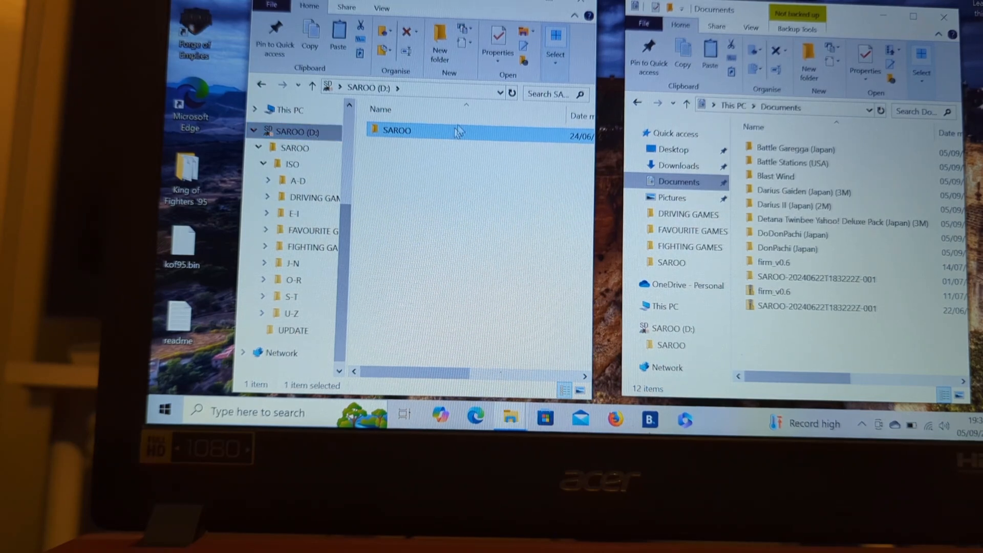
# Open saroocfg from the SAROO folder on the SAROO (D:) drive in Notepad.
pyautogui.doubleClick(397, 131)
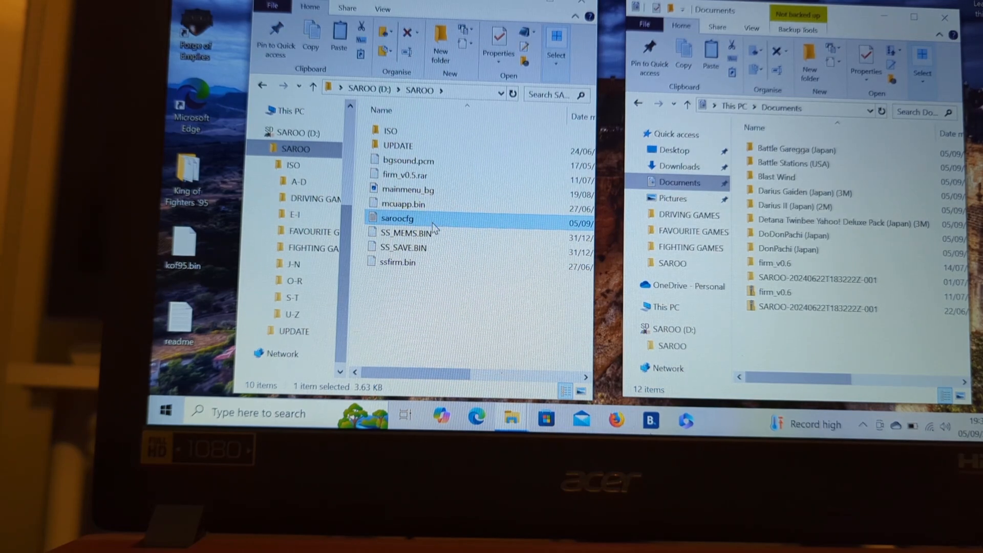
pyautogui.doubleClick(397, 218)
pyautogui.write('ca')
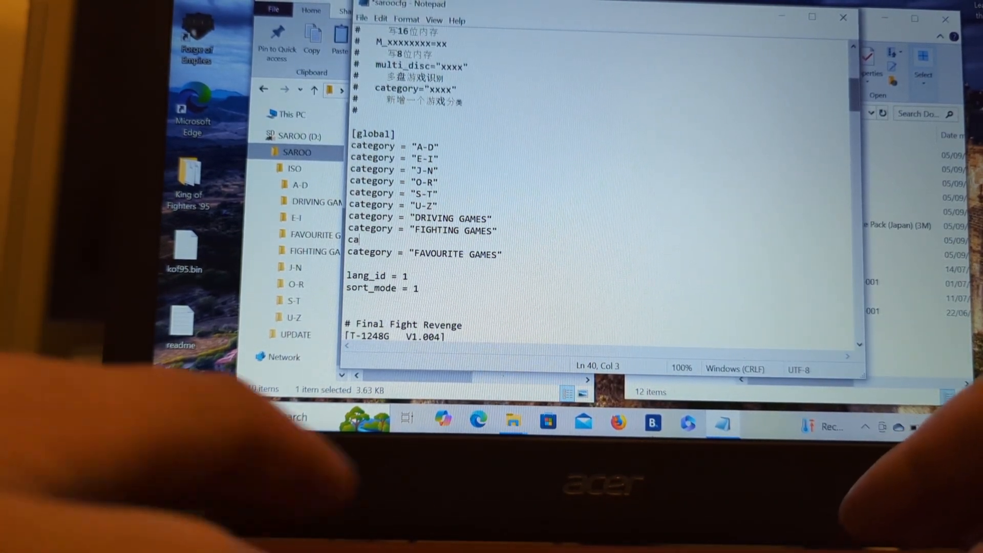
# Add the line category = "SHOOT EM UP GAMES" under FIGHTING GAMES in the global section.
pyautogui.write('tegory =')
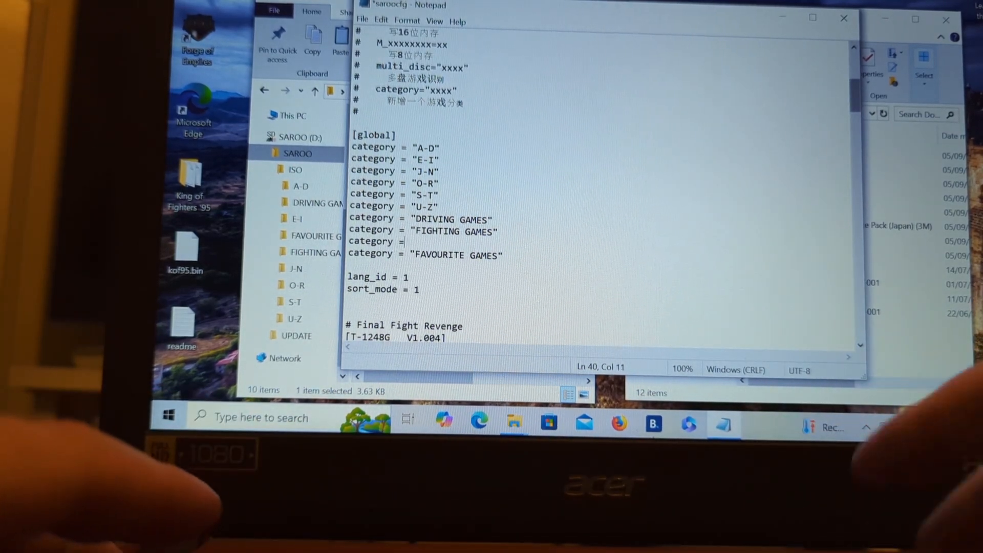
pyautogui.write('" "')
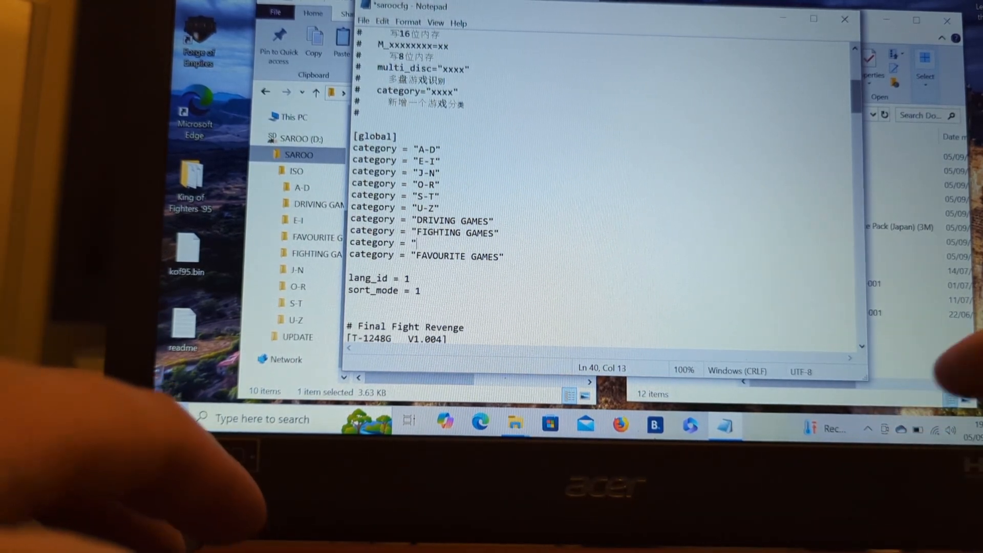
pyautogui.write('SHOOT EM U')
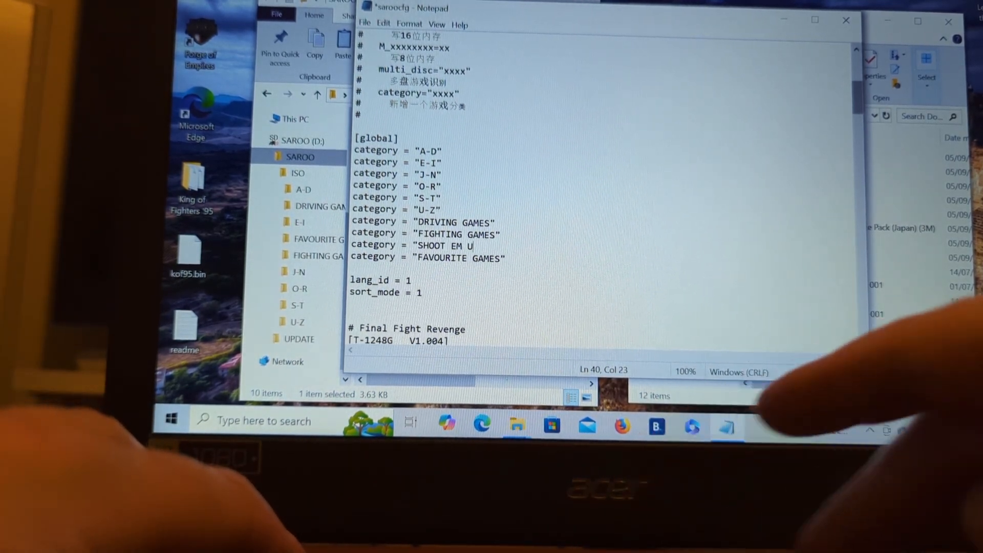
pyautogui.write('P H')
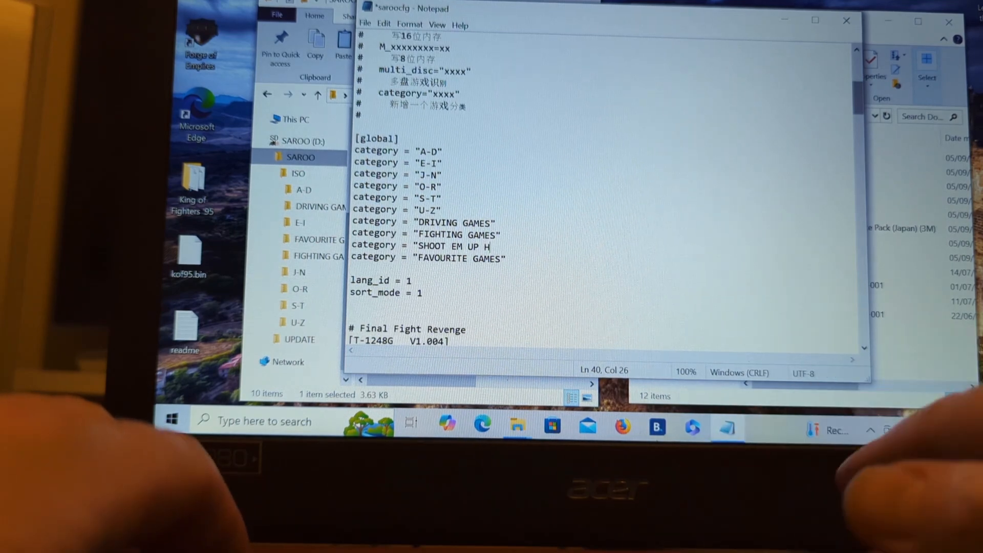
pyautogui.write('AM')
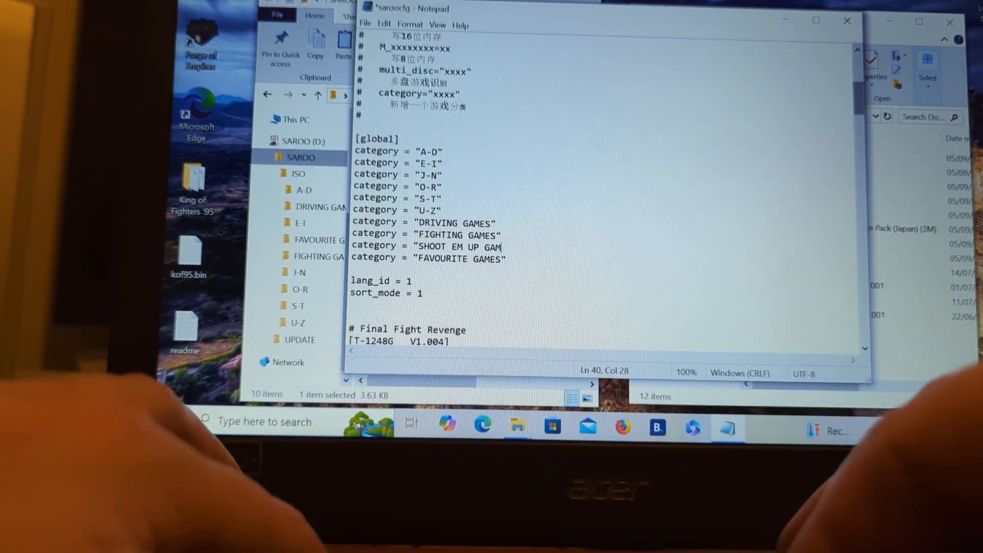
pyautogui.write('ES"')
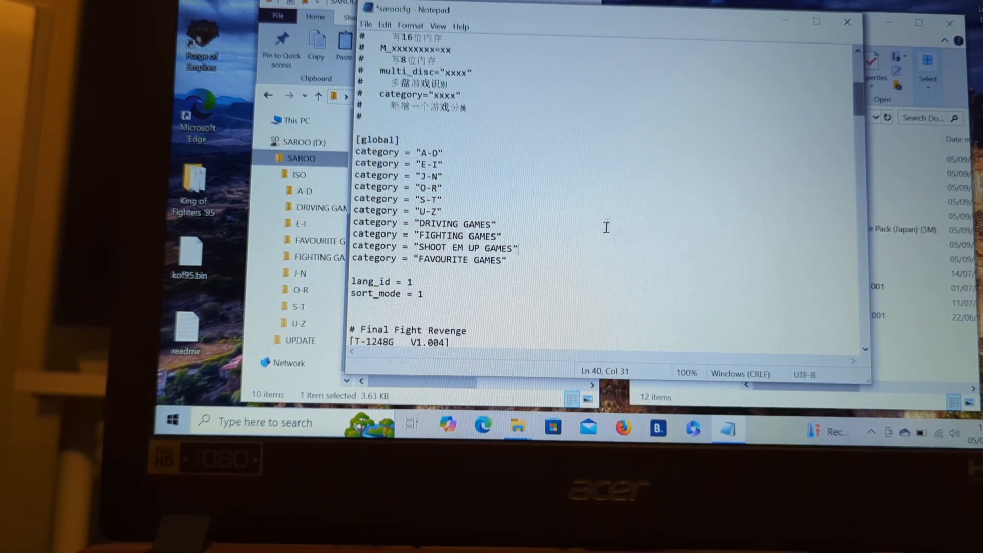
pyautogui.doubleClick(363, 257)
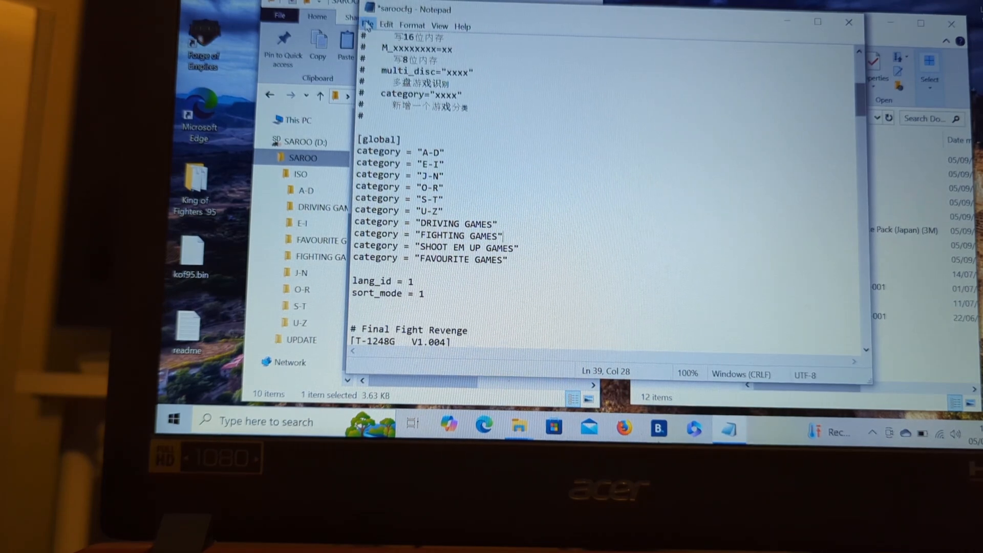
# Save the edited saroocfg via File > Save.
pyautogui.click(371, 26)
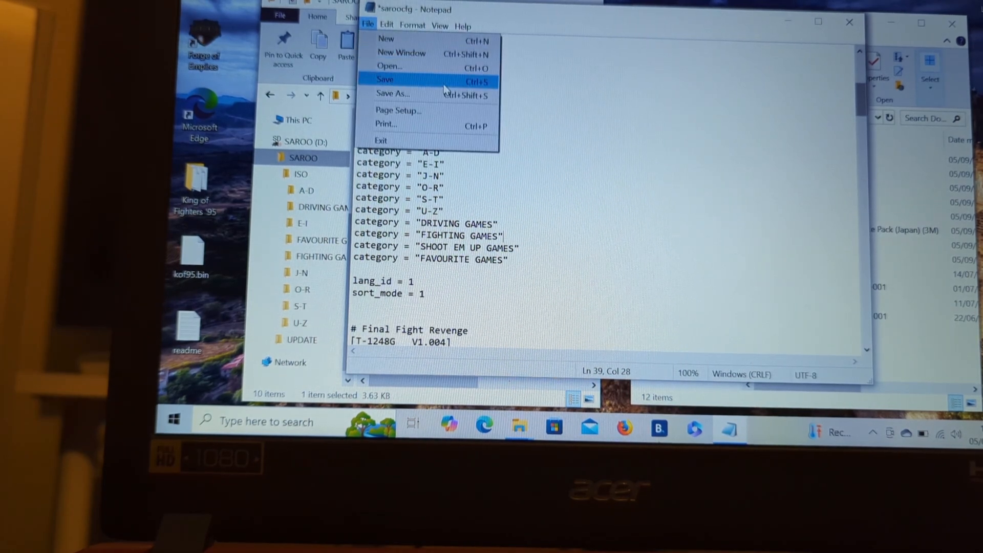
pyautogui.click(384, 80)
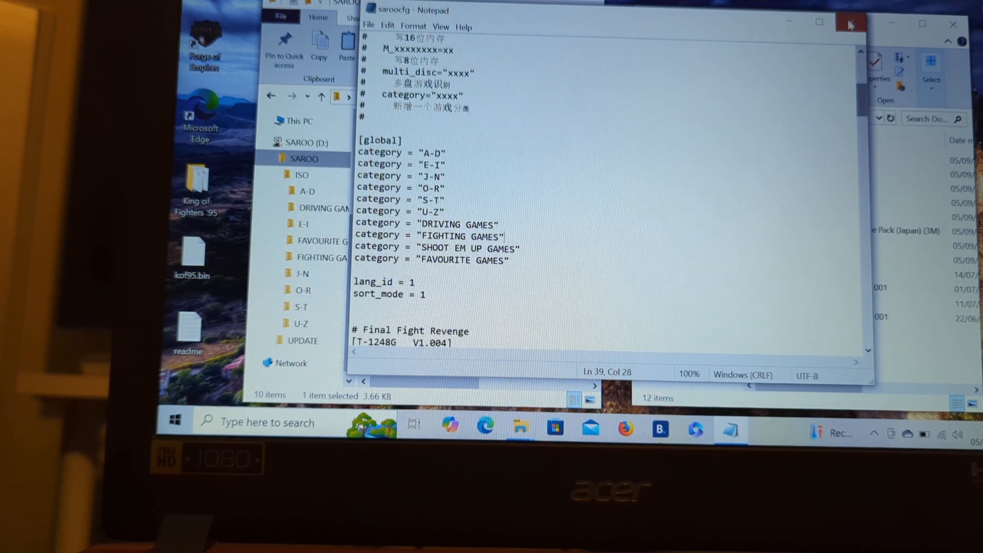
# Close Notepad and create a new folder named SHOOT EM UP GAMES inside ISO.
pyautogui.click(850, 24)
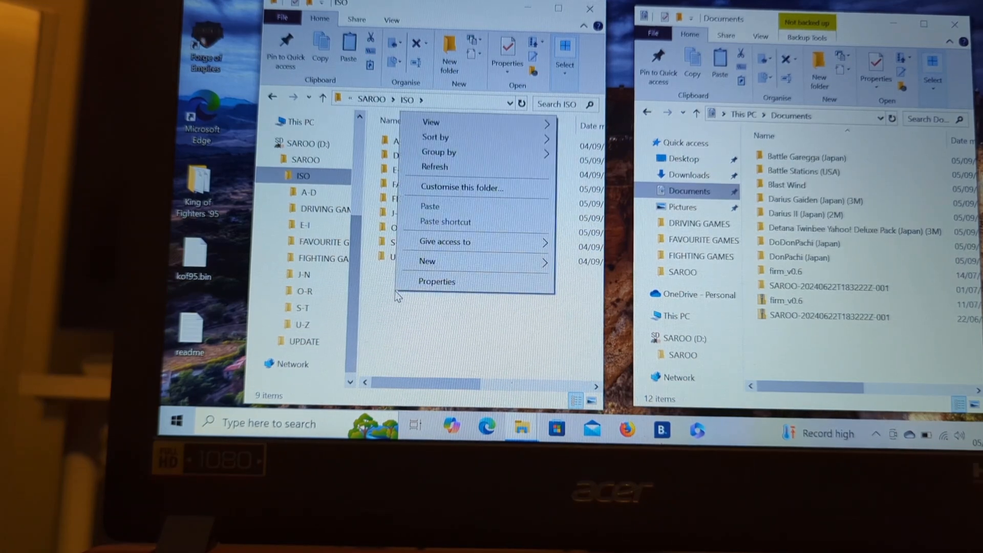
pyautogui.moveTo(455, 272)
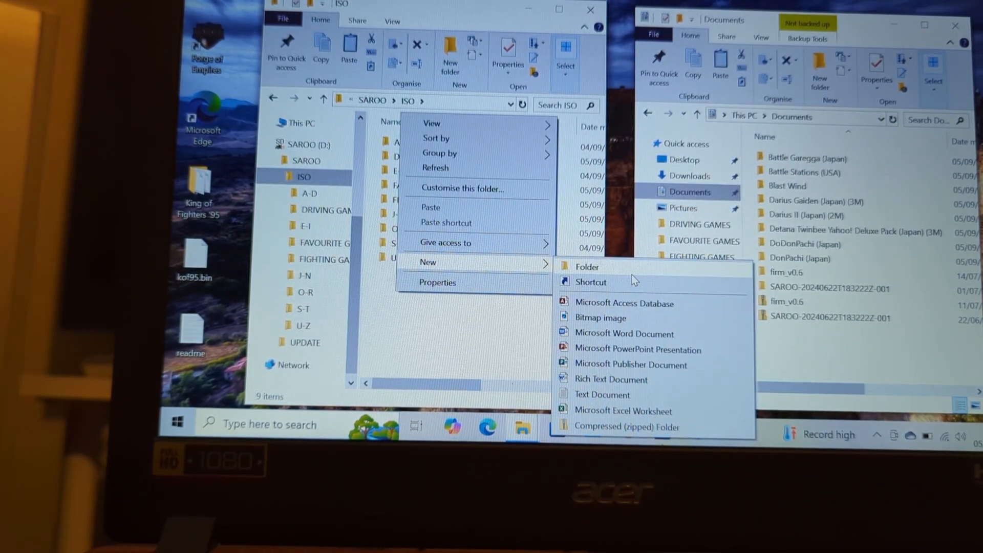
pyautogui.click(588, 266)
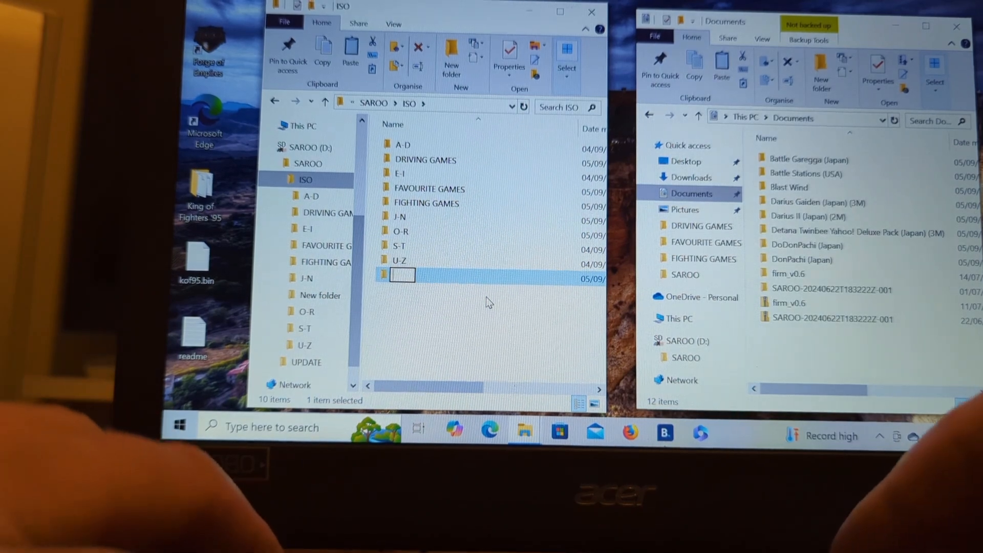
pyautogui.write('SHOOT EM UP GA')
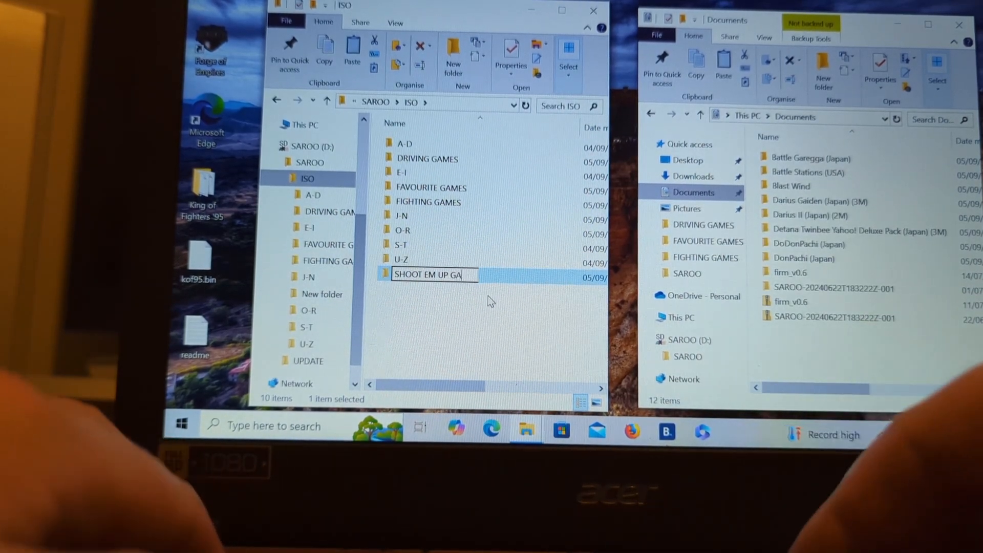
pyautogui.write('MES')
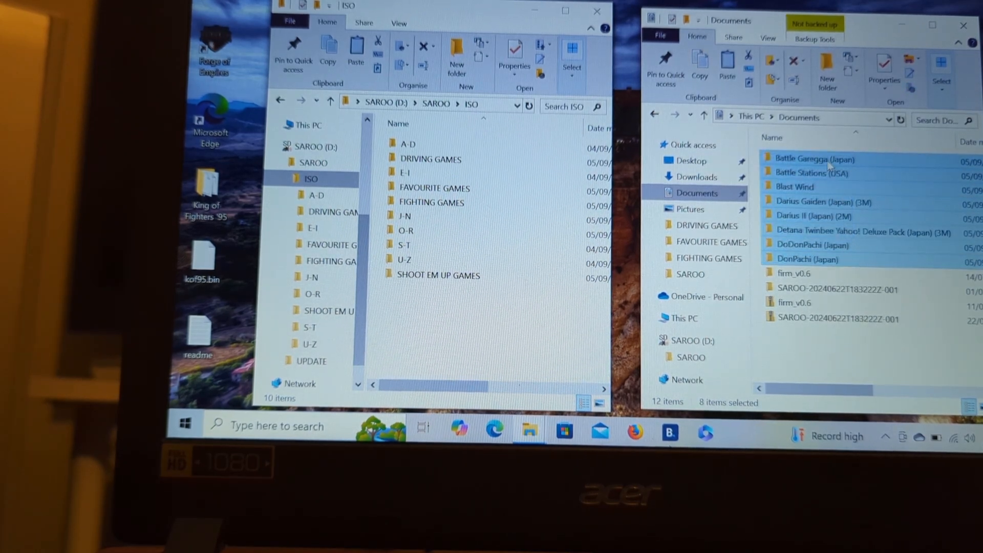
# Copy the eight shoot 'em up game folders from Documents into ISO\SHOOT EM UP GAMES.
pyautogui.rightClick(811, 160)
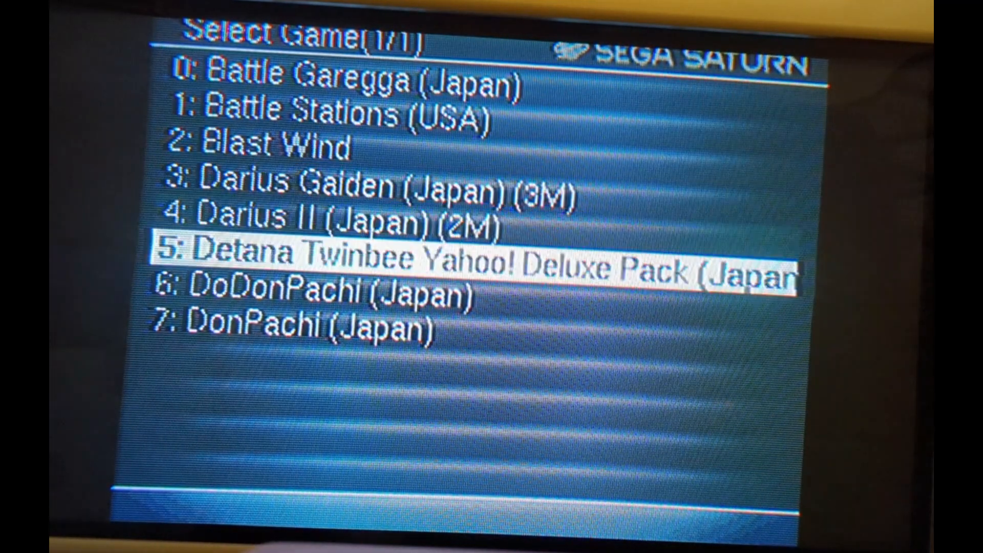
# Launch a shoot 'em up from the SAROO Select Game list so it starts playing on the Saturn.
pyautogui.press('down')
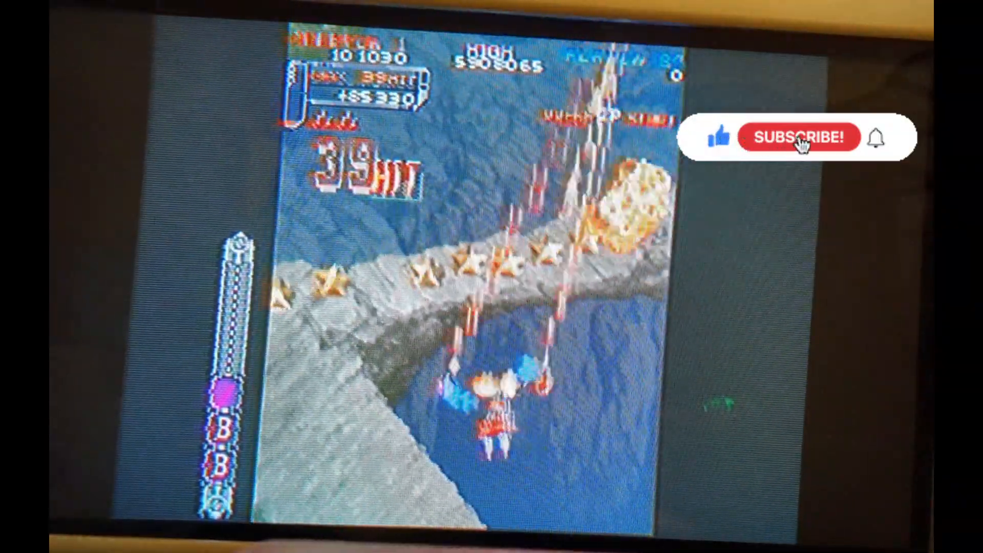
pyautogui.click(799, 140)
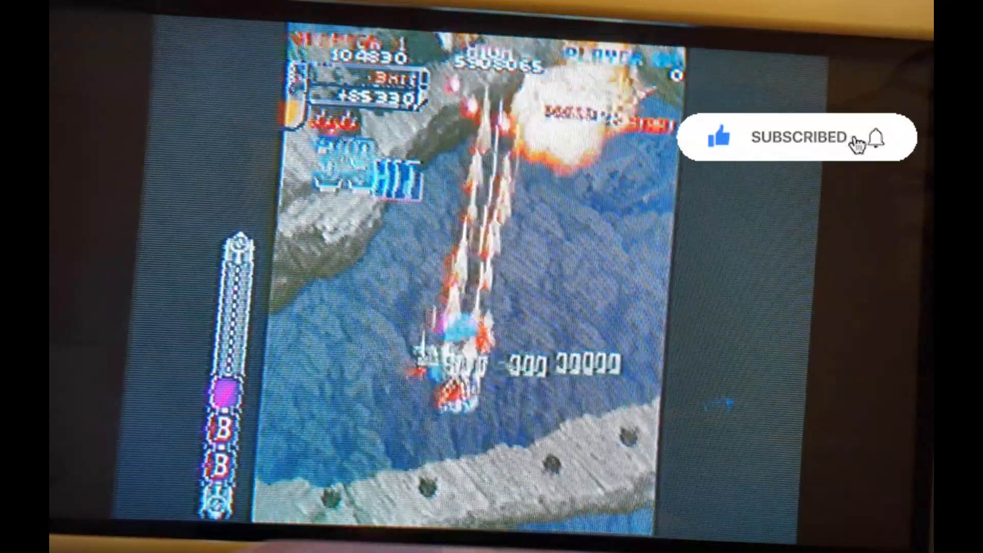